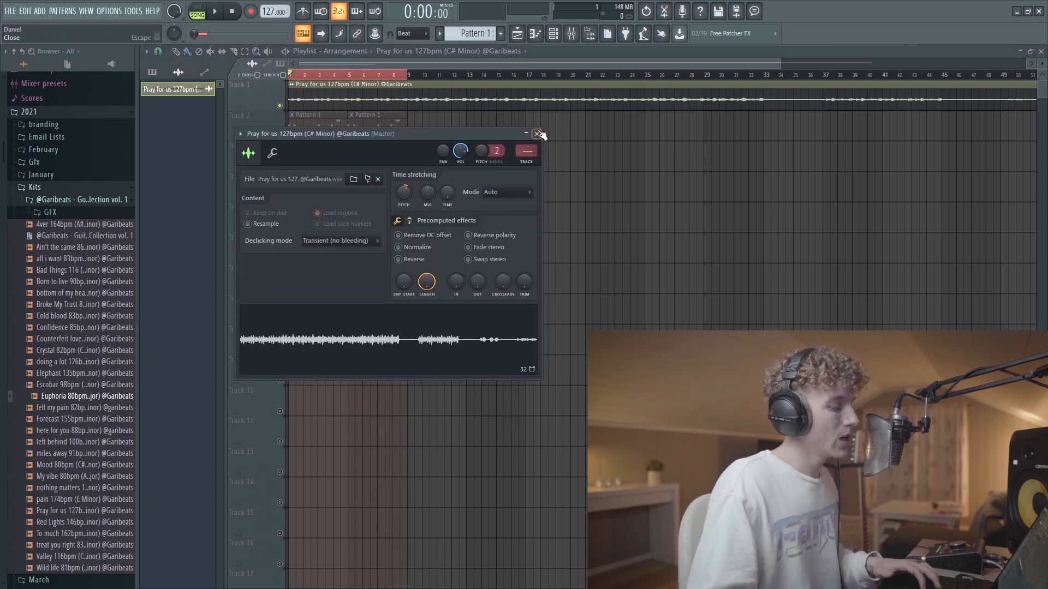
Close the melody sample's settings and bring up the channel rack with the drum pattern
click(538, 133)
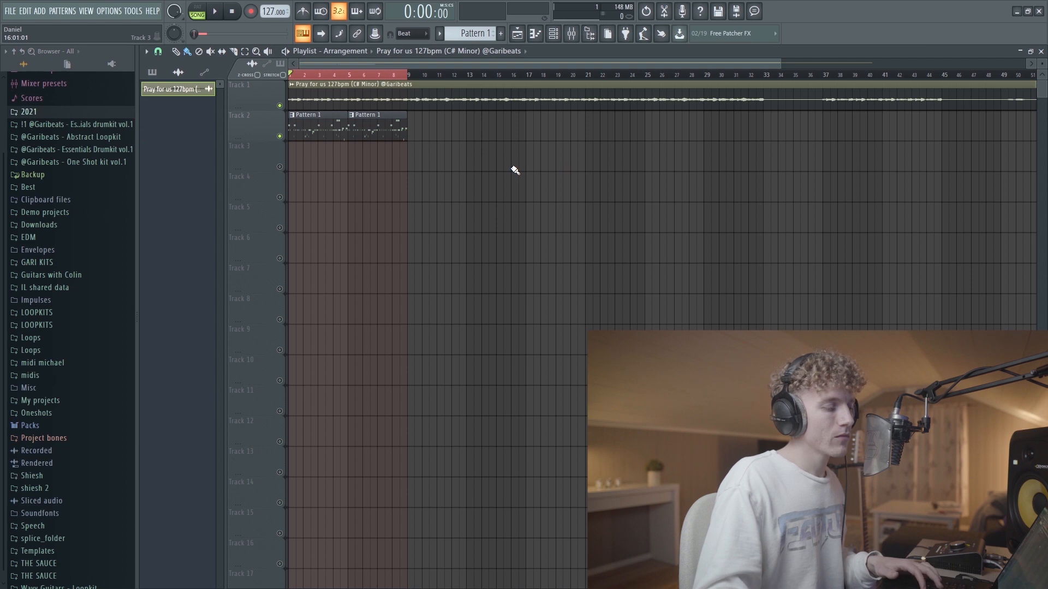
click(213, 11)
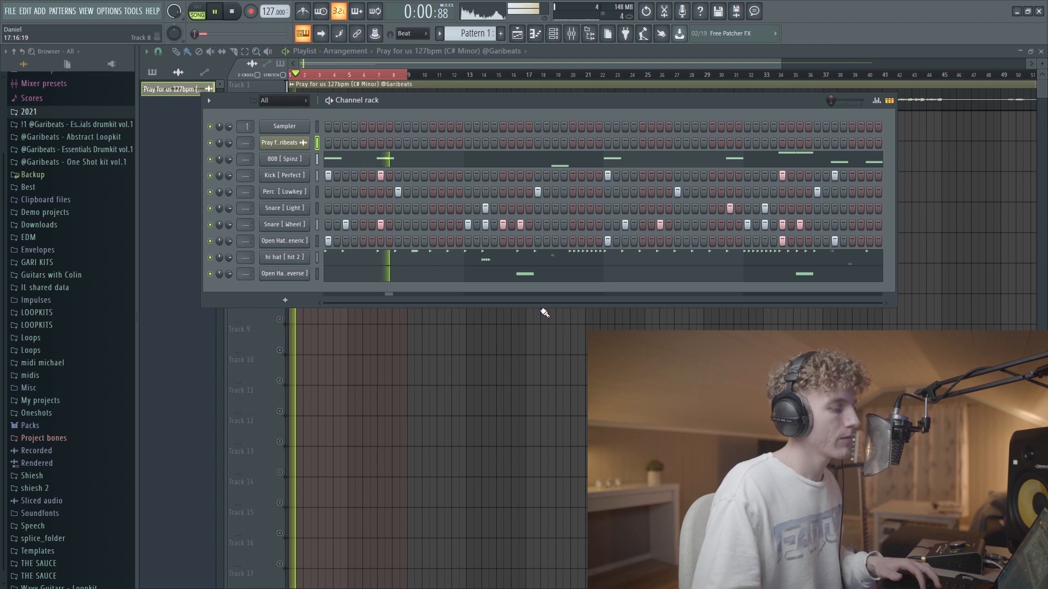
double_click(283, 158)
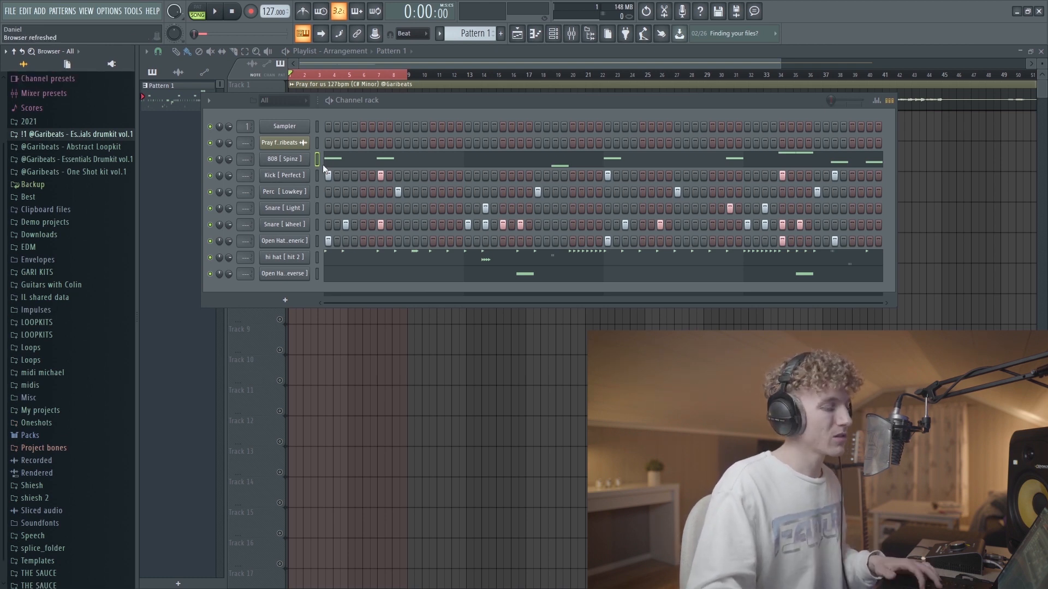
mouse_move(400, 113)
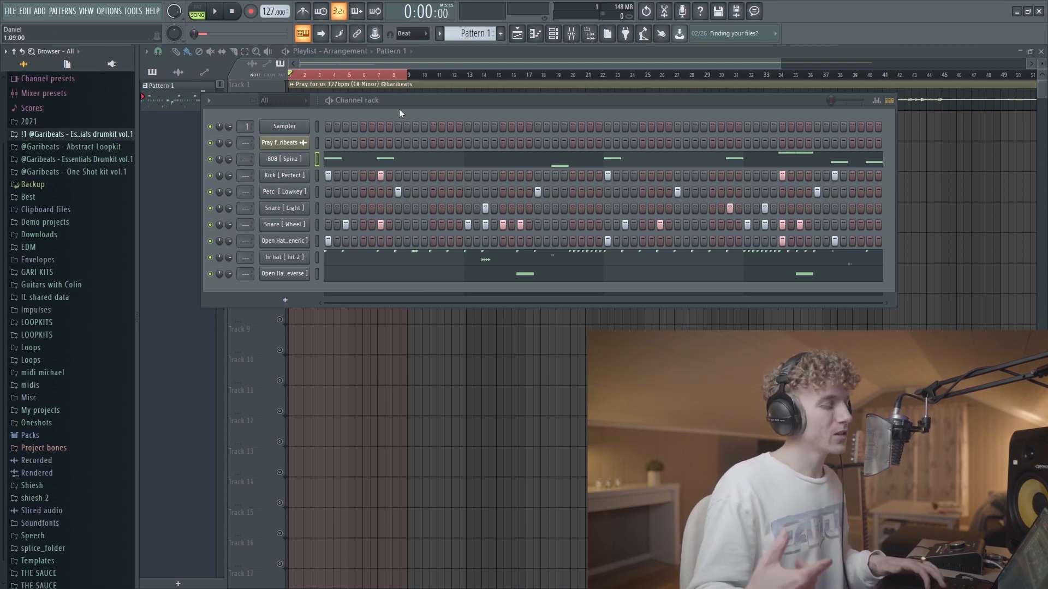
mouse_move(489, 108)
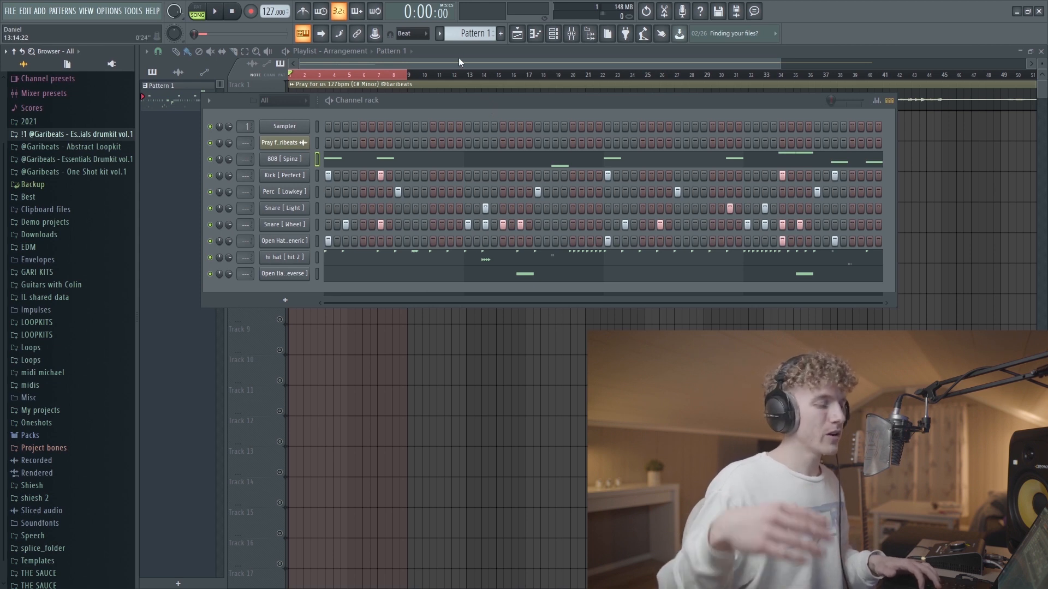
mouse_move(234, 261)
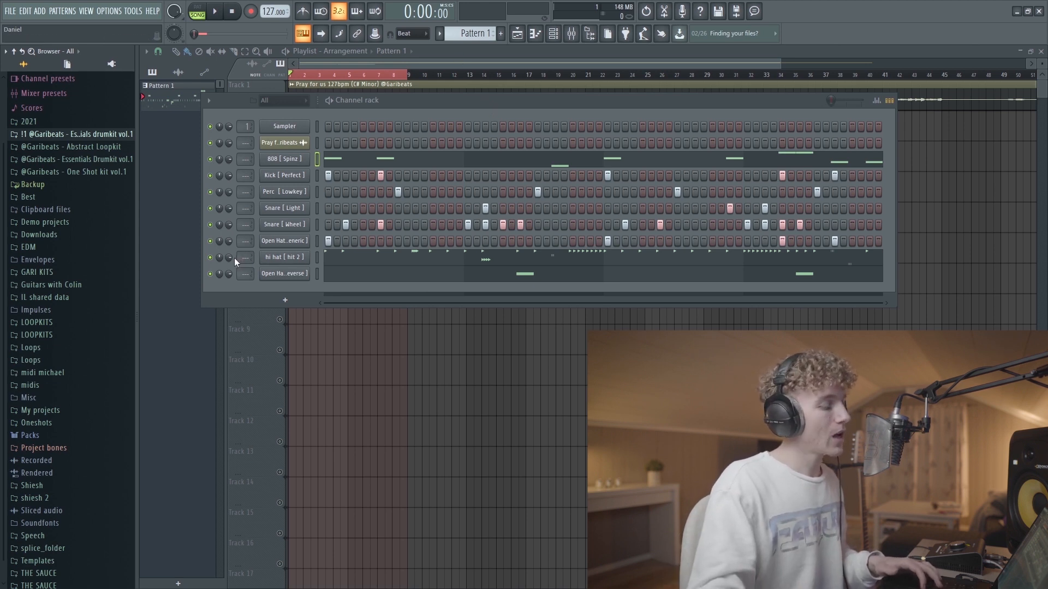
click(213, 11)
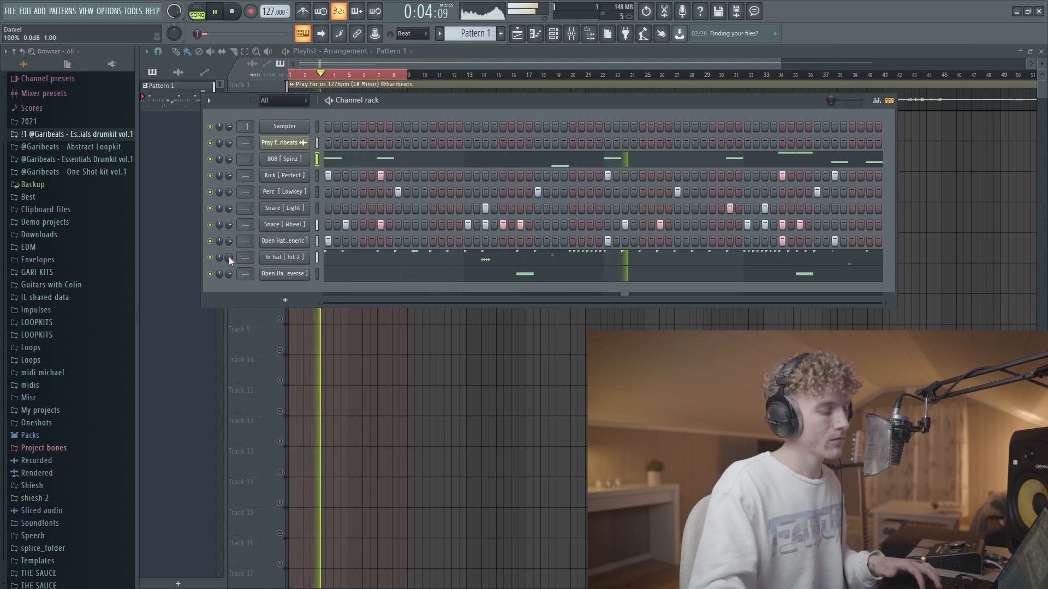
Open the 808 [Spinz] channel's sample settings while the pattern plays
click(230, 11)
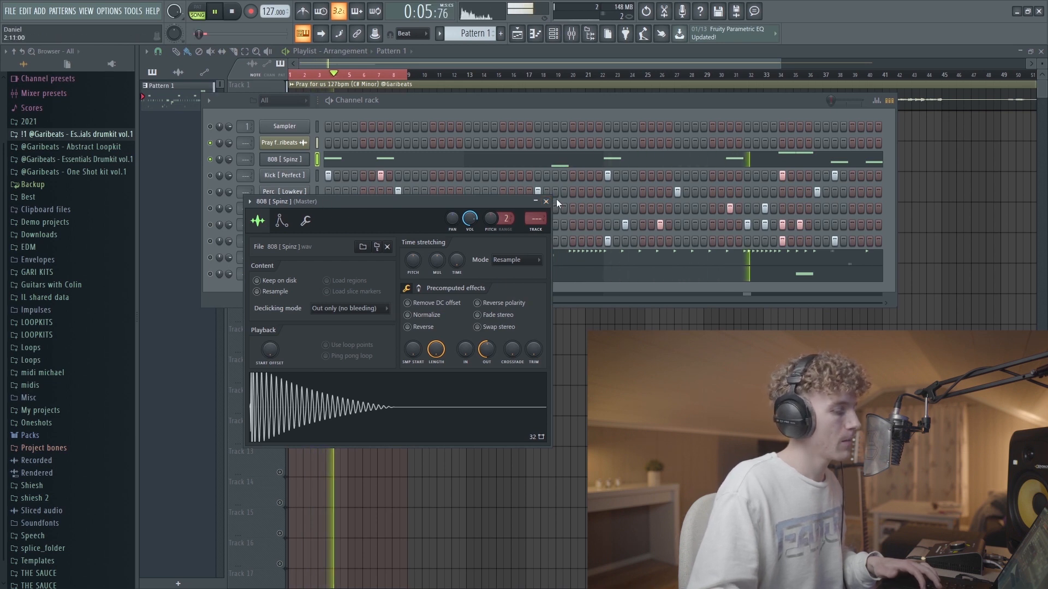
Close the 808 channel's settings to move on to the melody's mixer insert
click(545, 201)
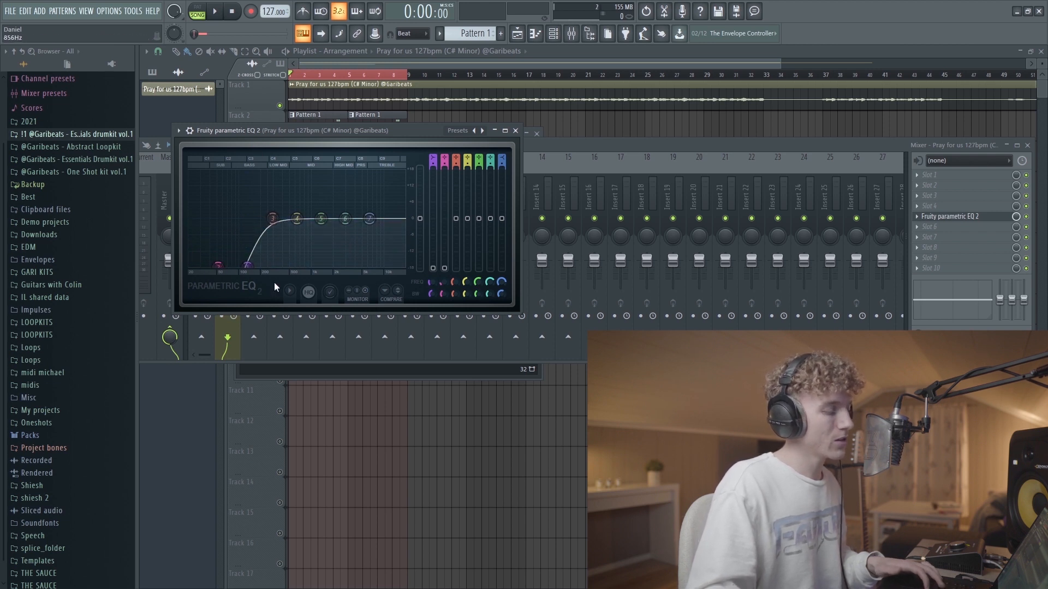
Reshape the melody EQ: mid band 4, band 2 toward 48 Hz, low shelf near 160 Hz, and audition it
drag(271, 219, 297, 218)
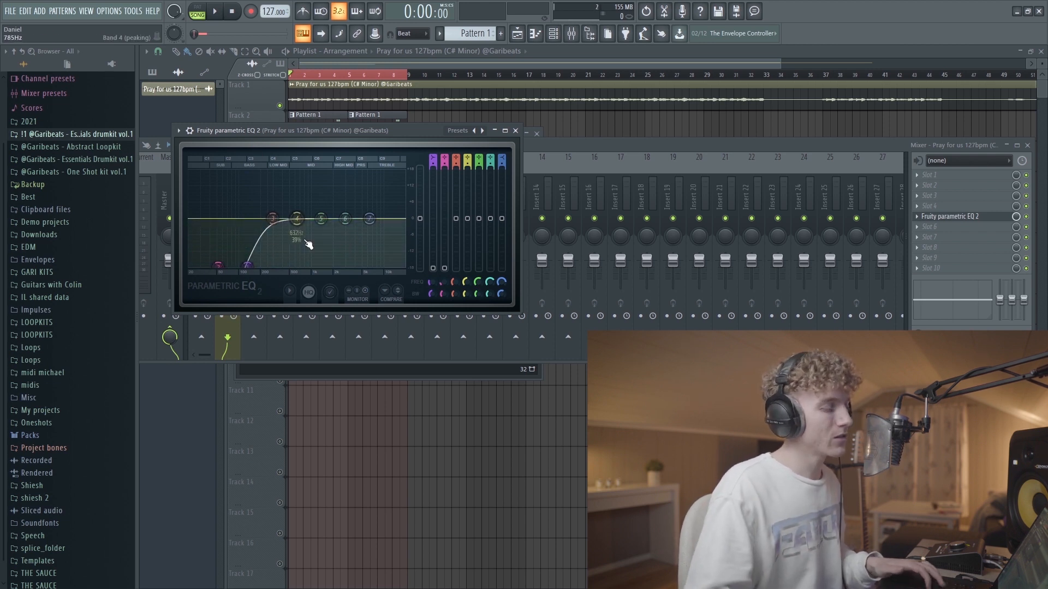
drag(272, 218, 221, 268)
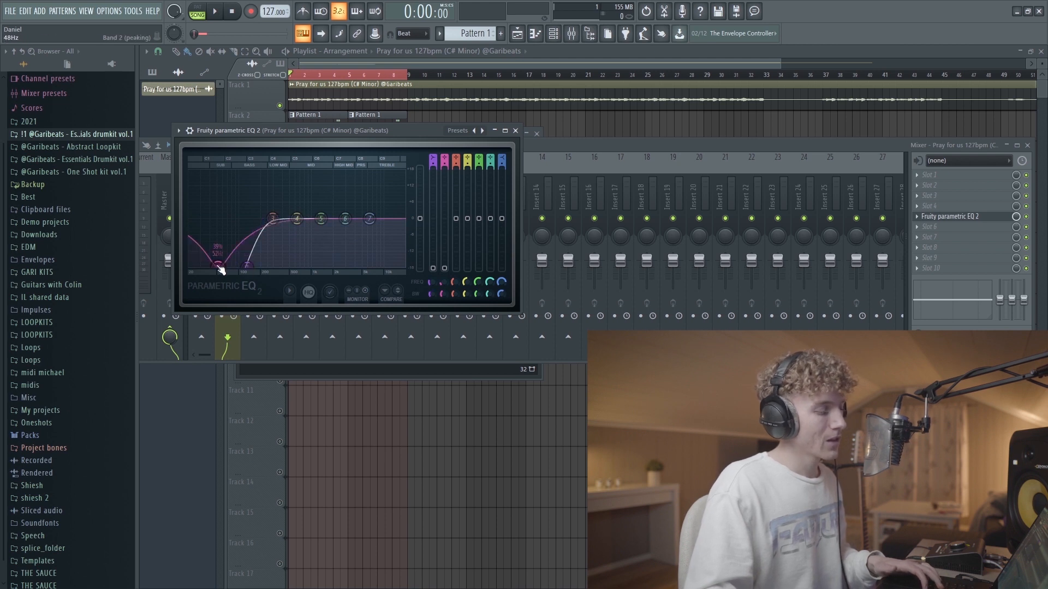
drag(220, 268, 261, 271)
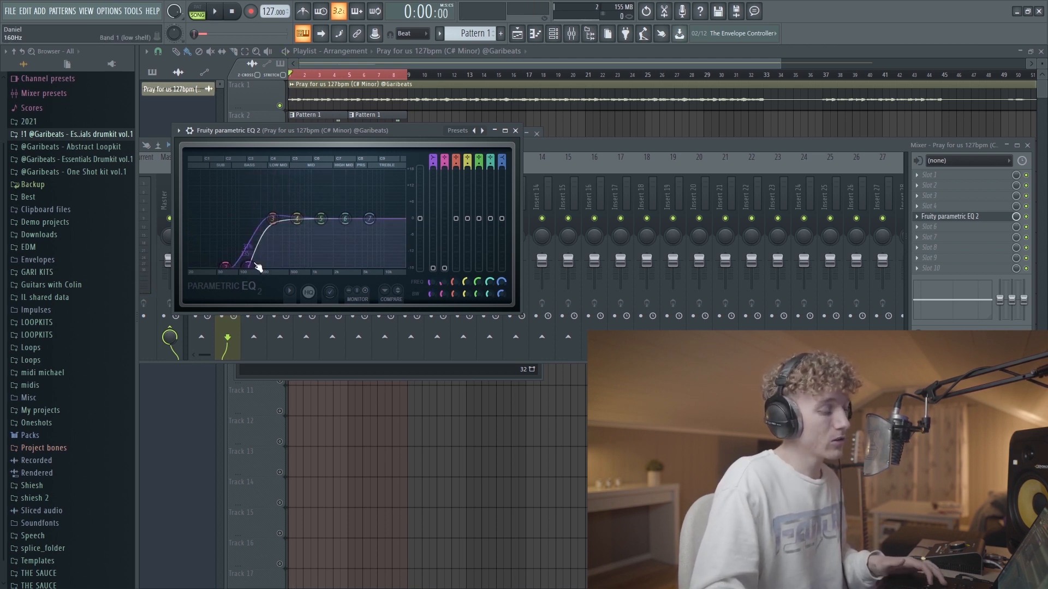
click(214, 11)
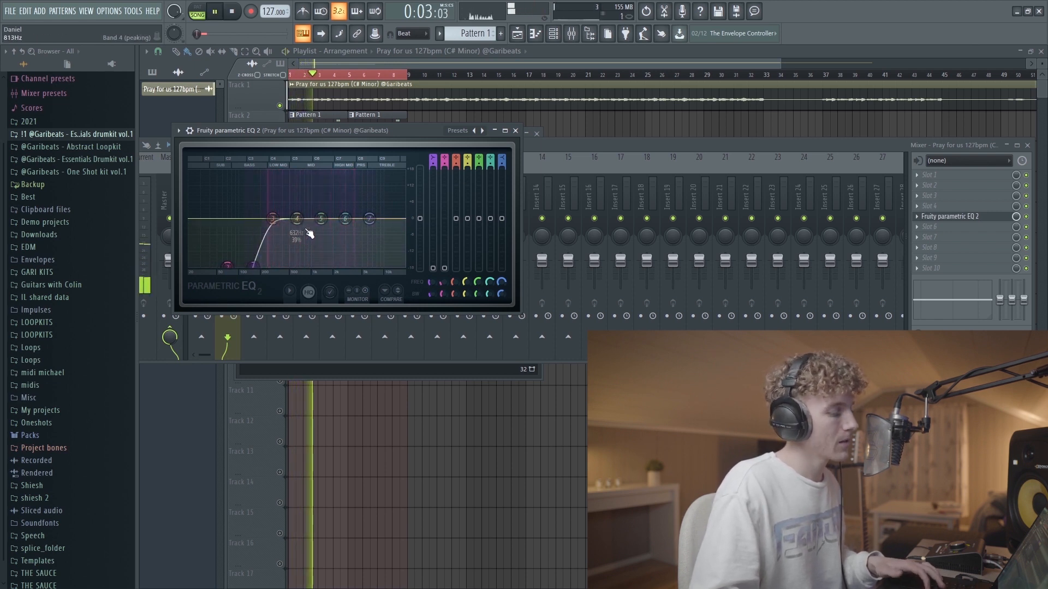
click(514, 130)
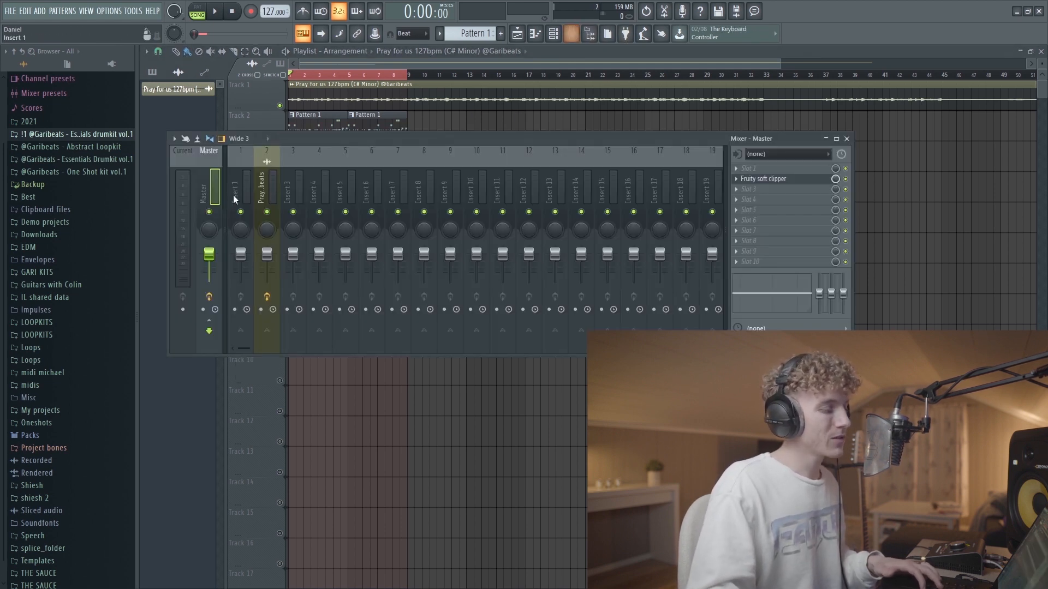
Load Fruity Soft Clipper into the Master track's first effect slot
click(763, 178)
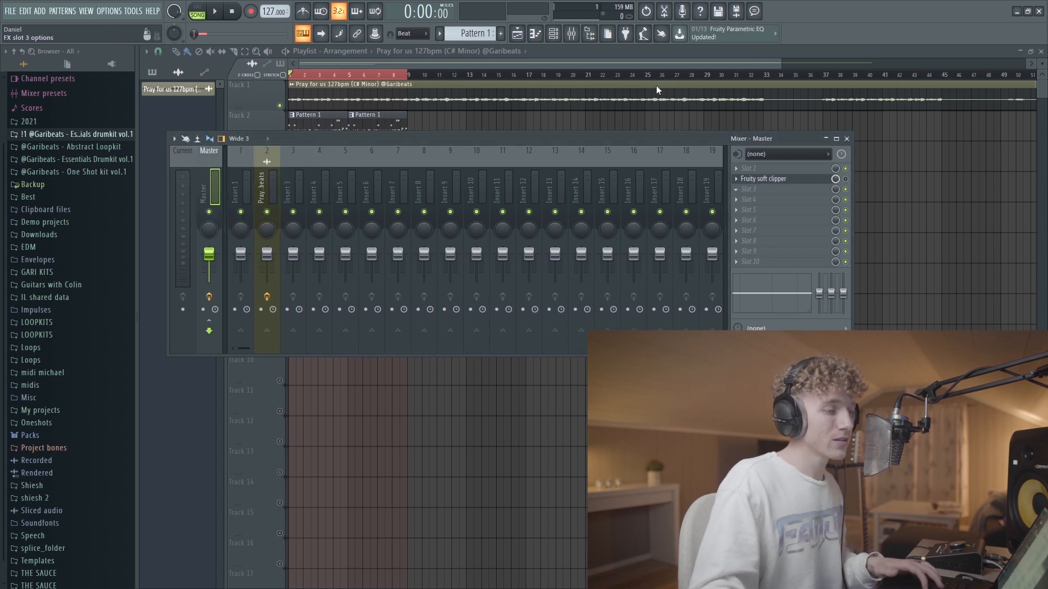
Load TR5 Classic Clipper after the soft clipper on the master and raise its gain to 2.4 dB
click(778, 189)
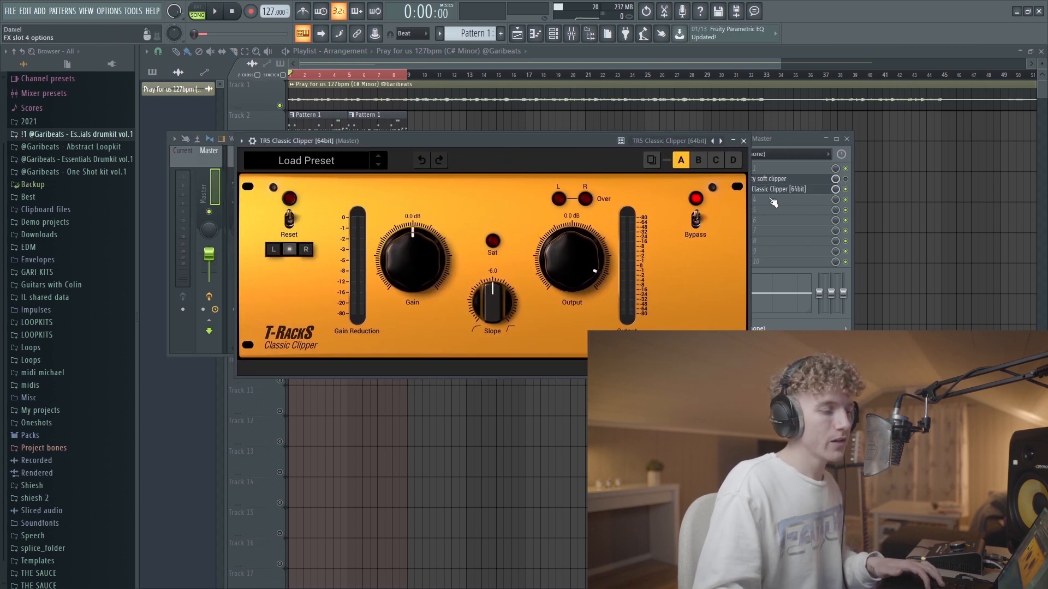
mouse_move(505, 206)
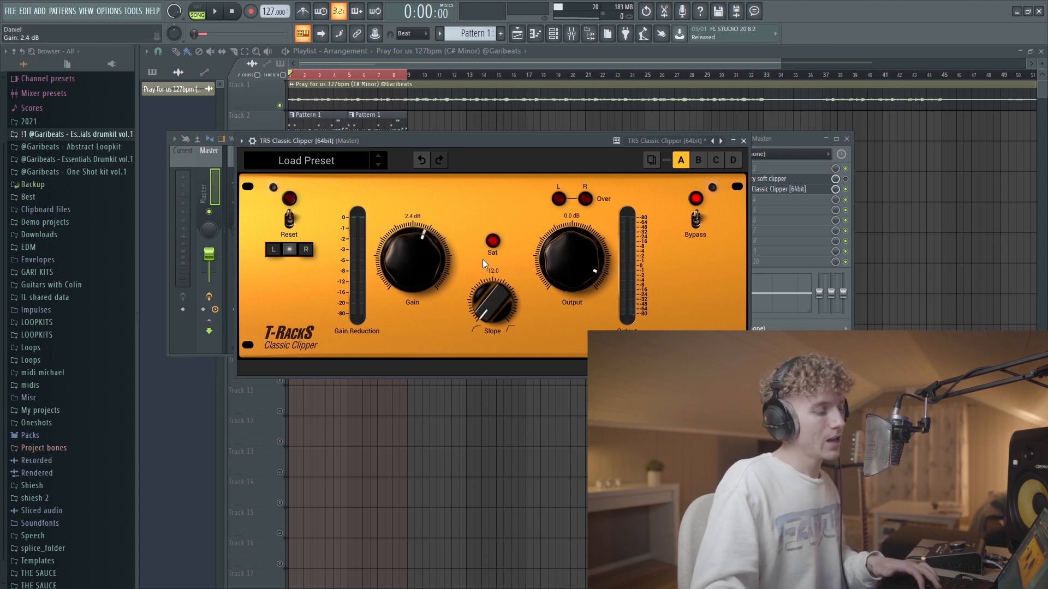
drag(412, 258, 428, 255)
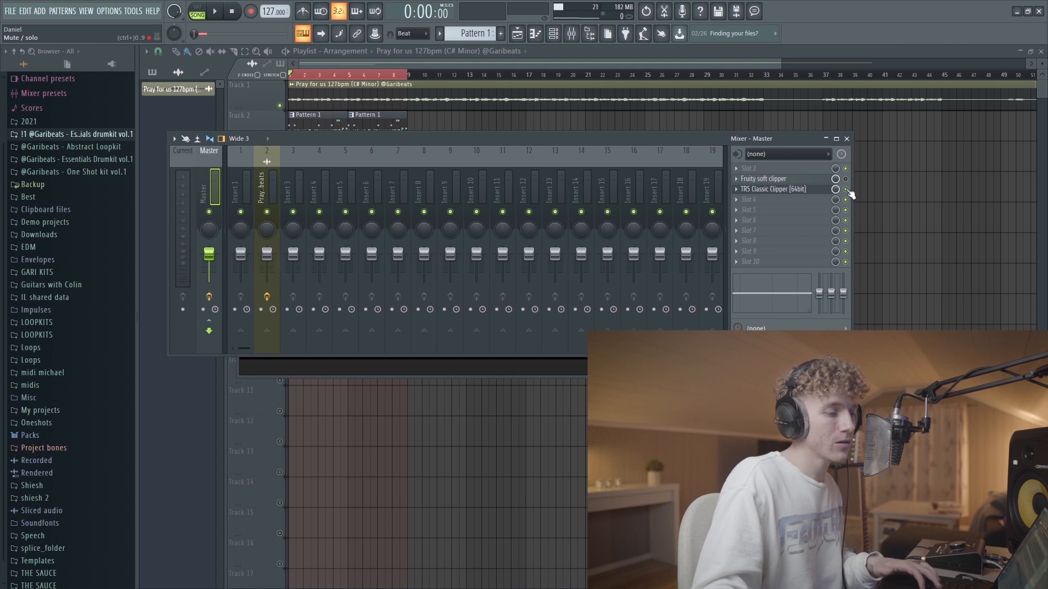
Compare the Classic Clipper on and off, then lower its gain to 1.4 dB
click(213, 11)
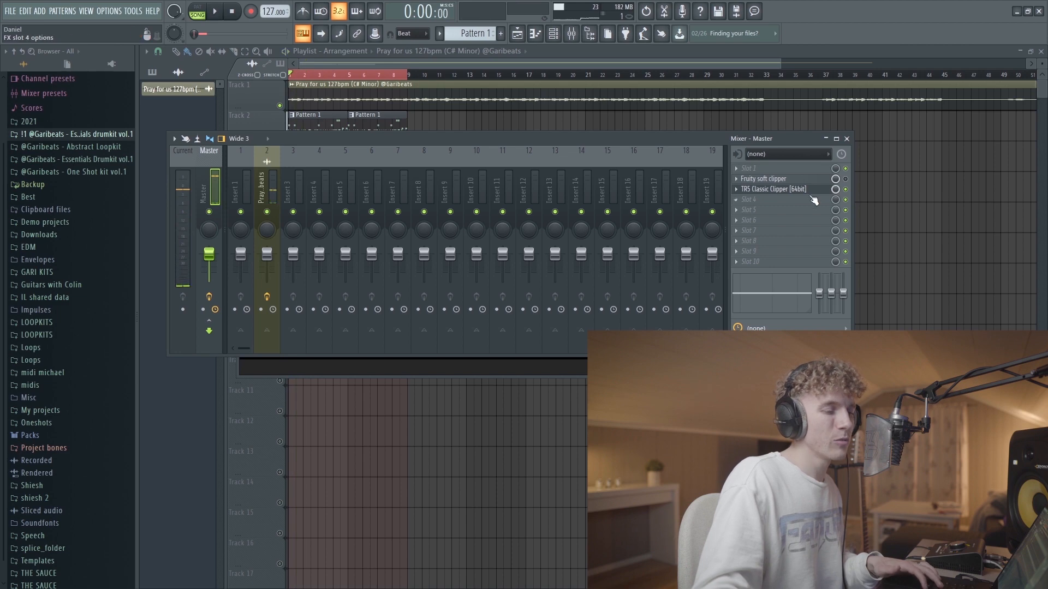
click(780, 188)
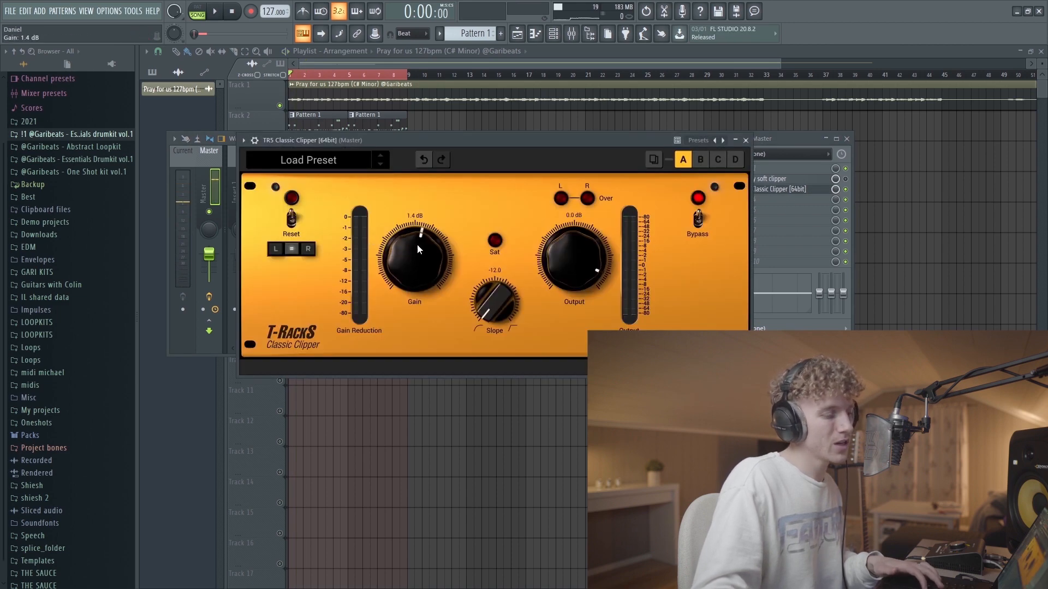
click(213, 11)
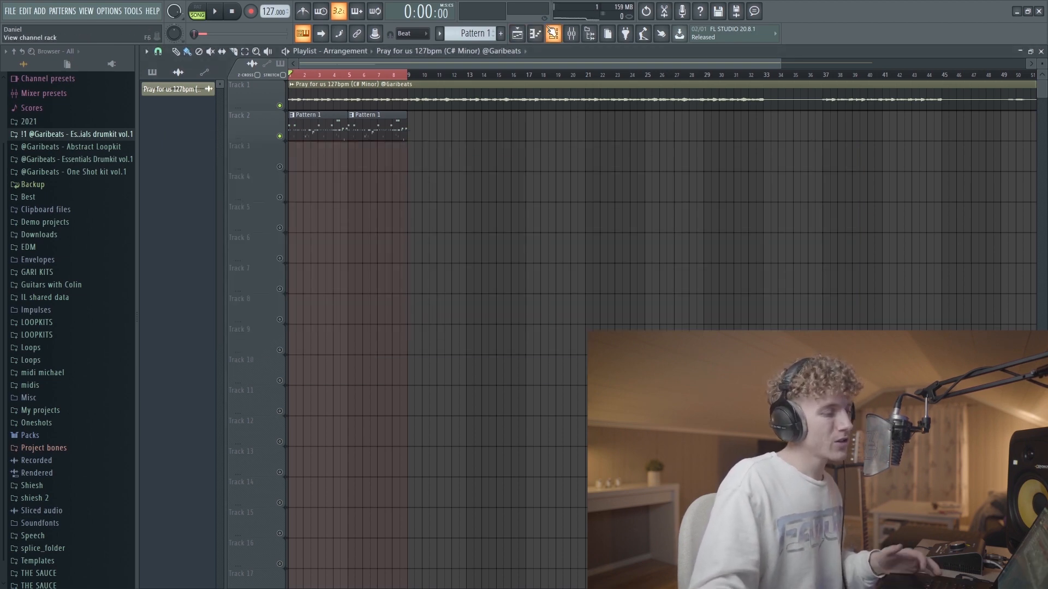
double_click(347, 100)
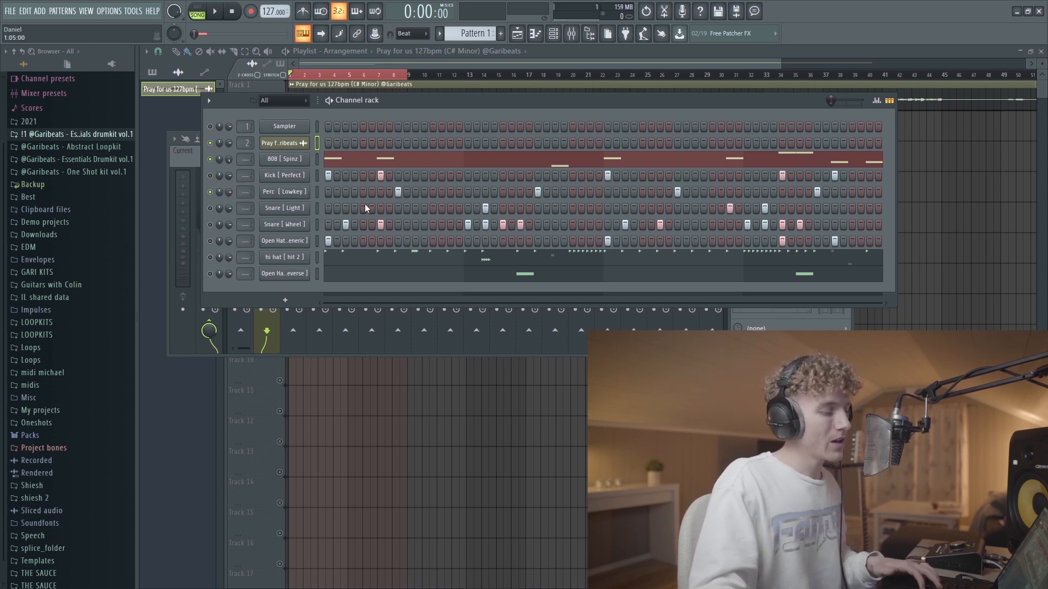
mouse_move(219, 213)
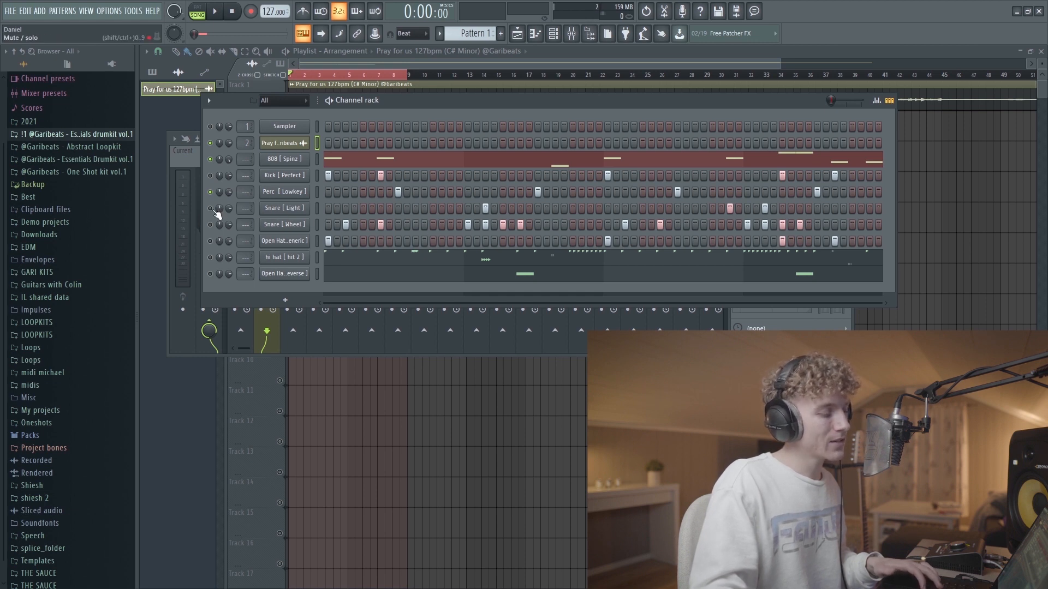
Solo the Snare [Light] channel, then the second snare, to audition each
click(215, 11)
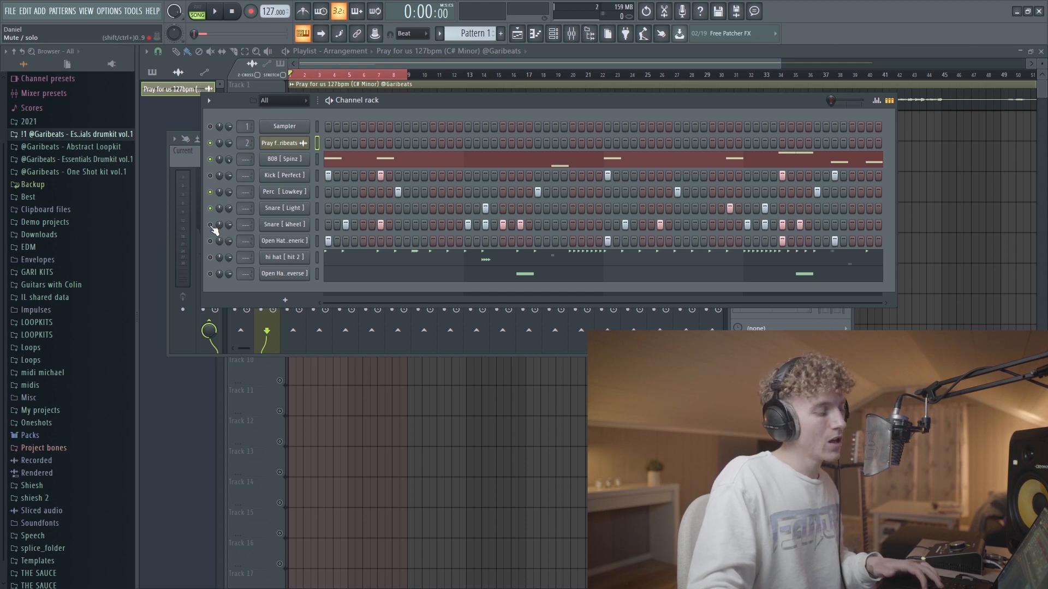
click(213, 10)
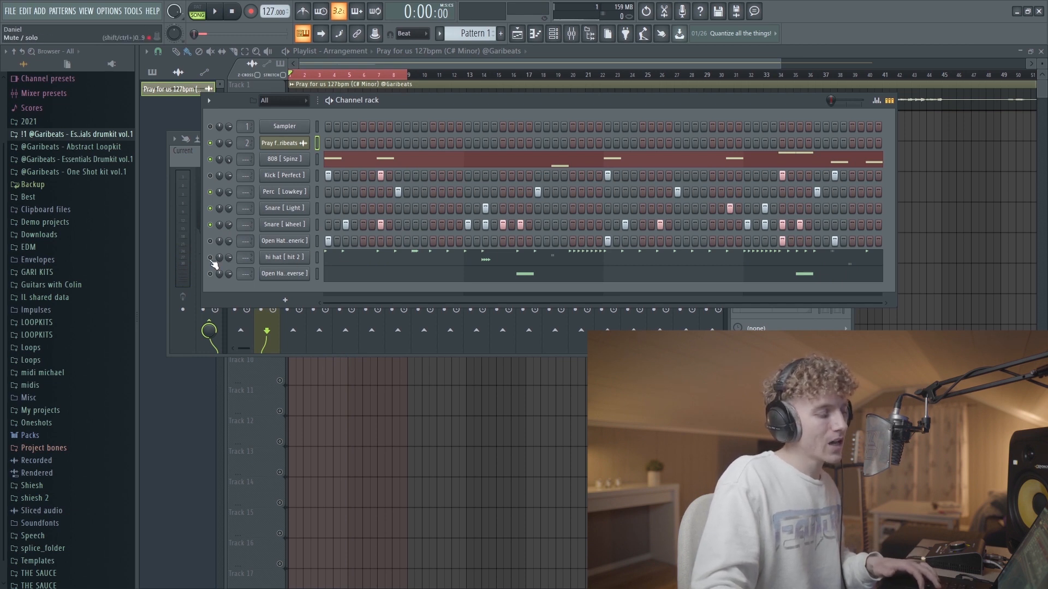
Solo the hi hat channel and balance its volume knob against the playing beat
click(213, 11)
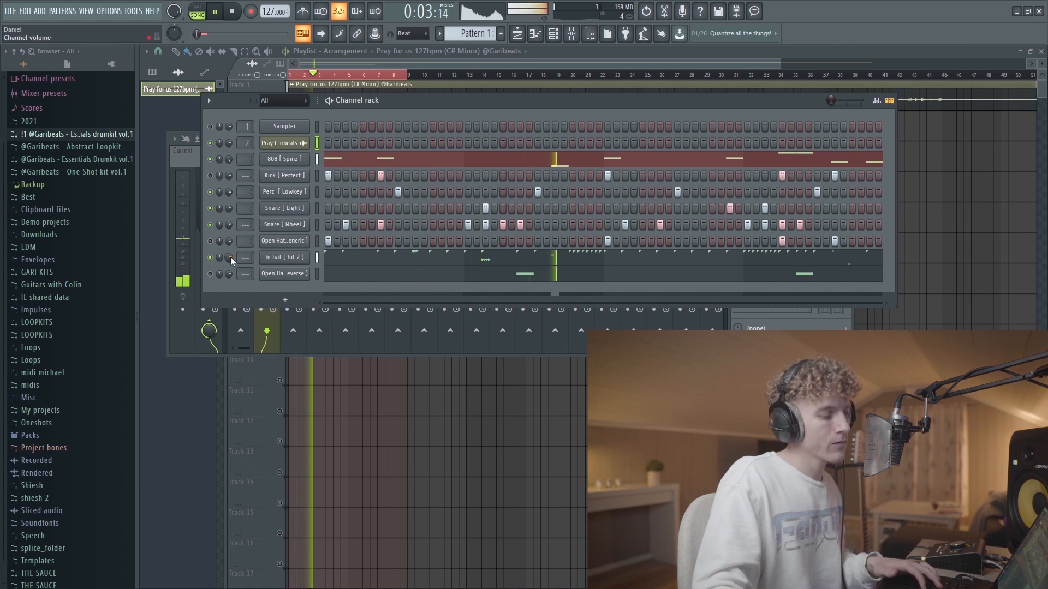
click(232, 11)
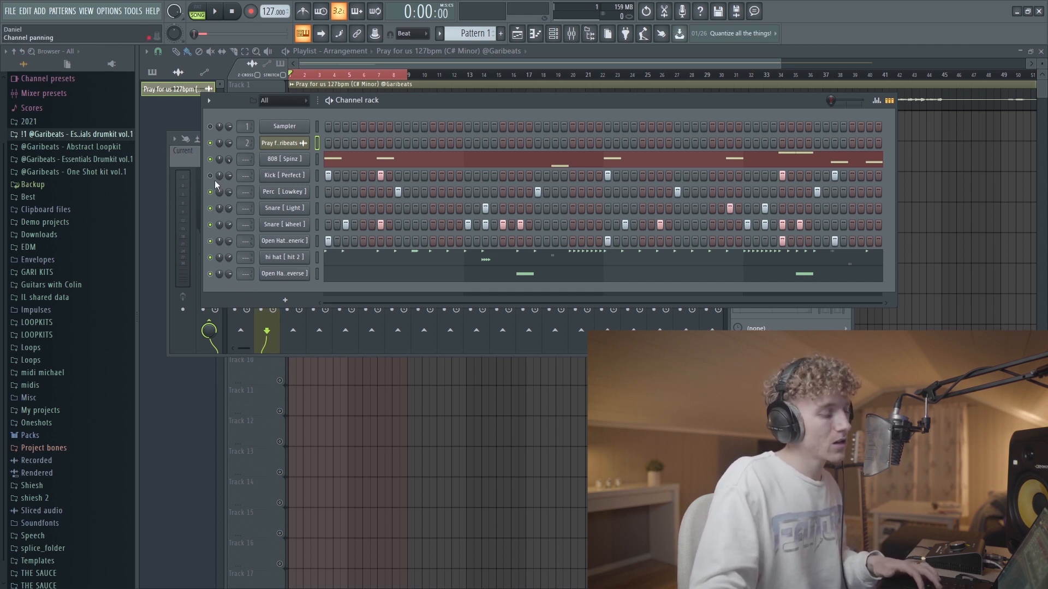
Solo the Kick [Perfect] channel to check its level against the drums
click(213, 11)
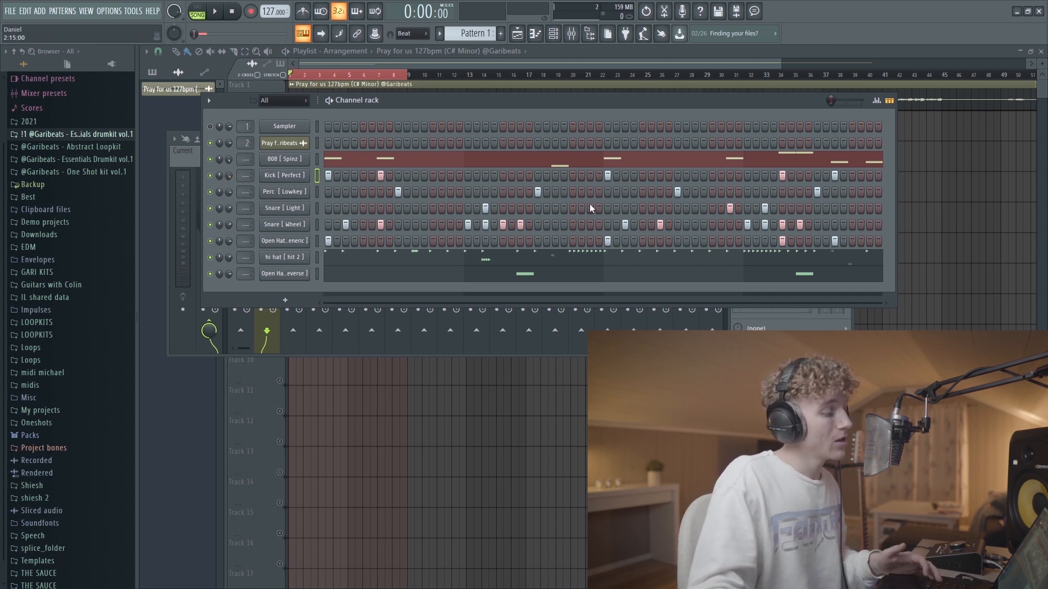
mouse_move(573, 222)
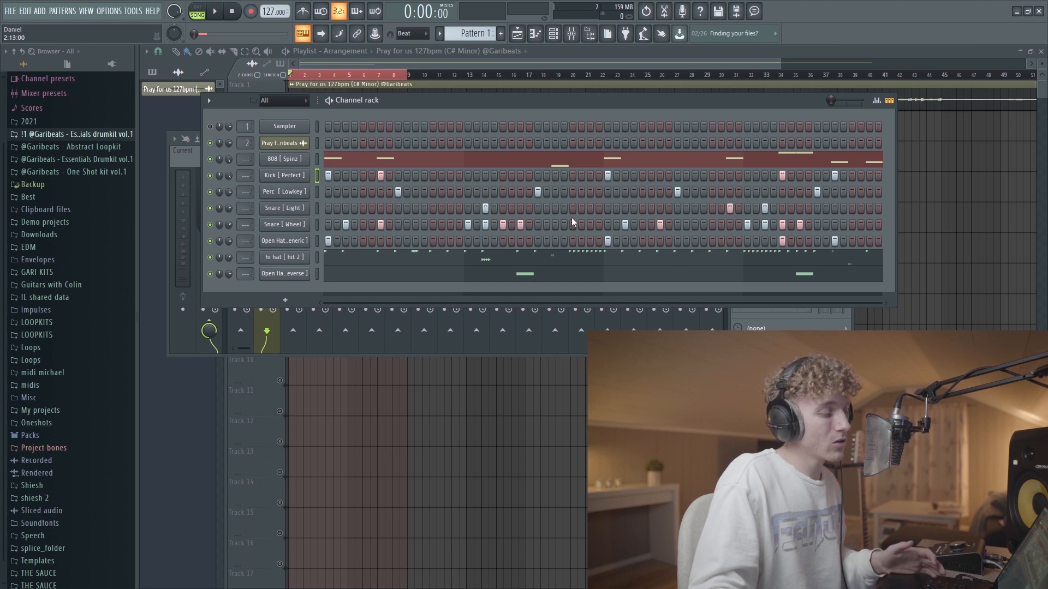